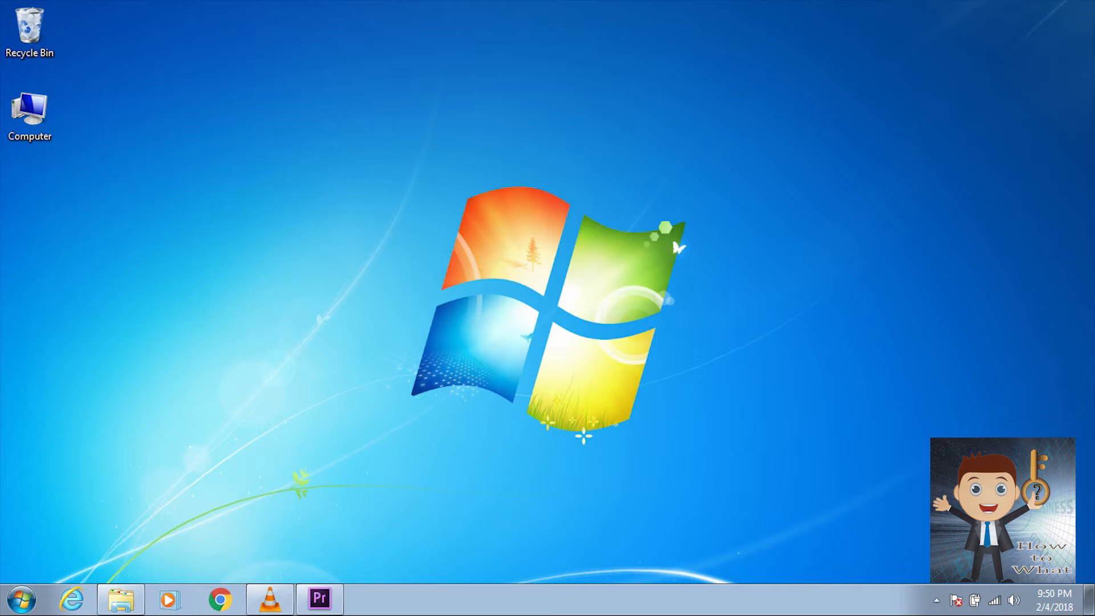
Open the dehasta-momentos archive from Downloads > fonts in WinRAR, showing two OpenType files and a readme
left_click(219, 595)
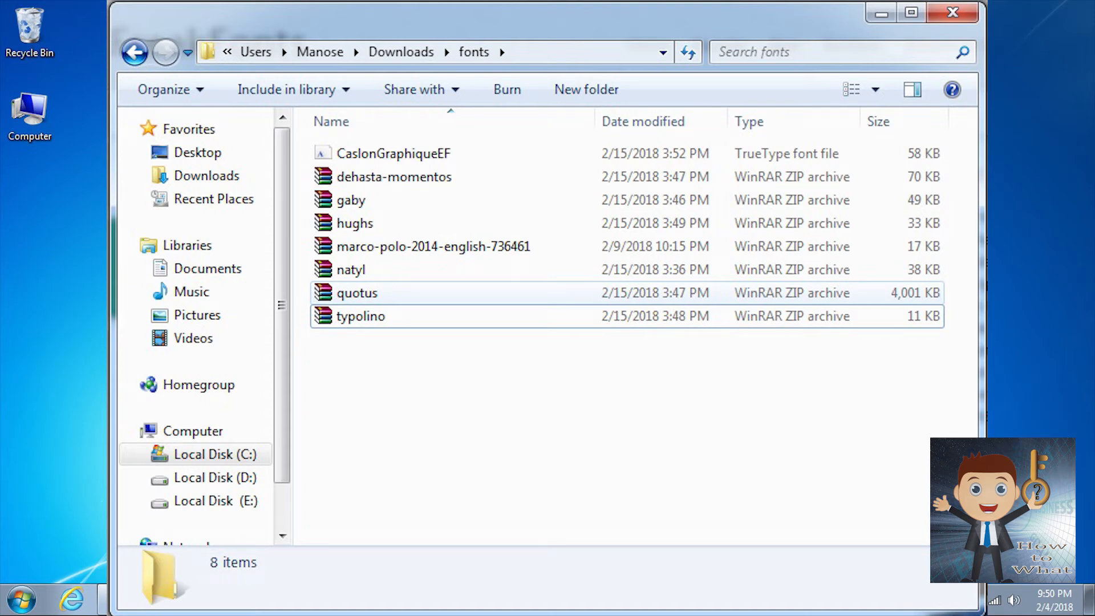
double_click(393, 177)
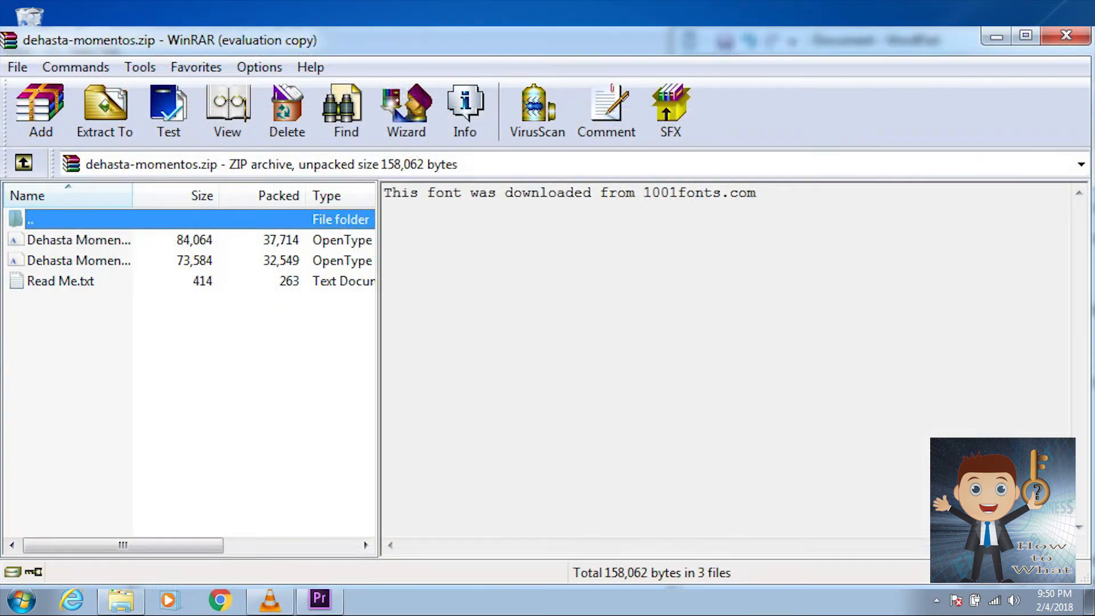